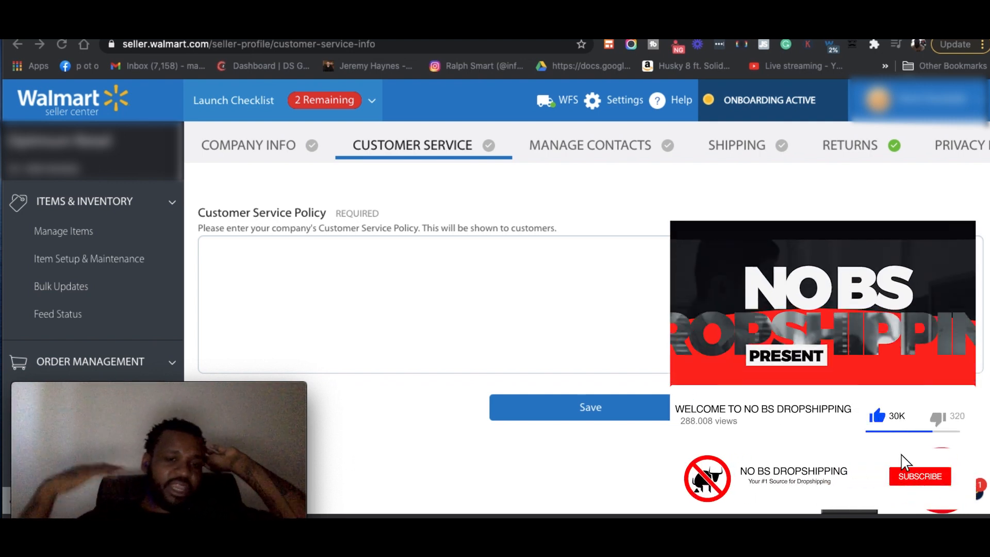
# - Save the customer service policy: 9am–9pm Pacific hours, email replies within 24 hours
pyautogui.click(919, 476)
pyautogui.write('Customer Service hours are from 9am- 9pm Pacific Standard Time. Any emails sent to us will be responded within 24 hours.')
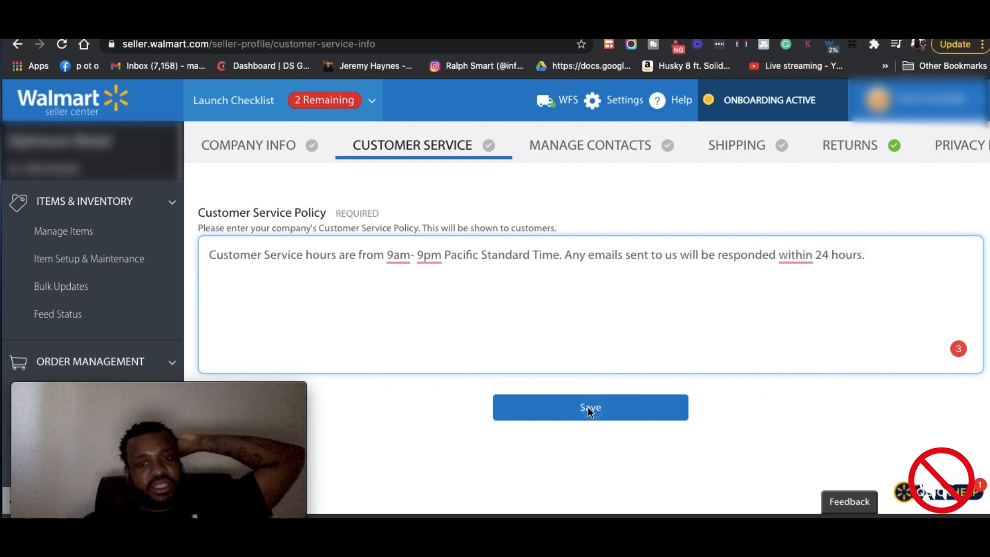
pyautogui.click(589, 407)
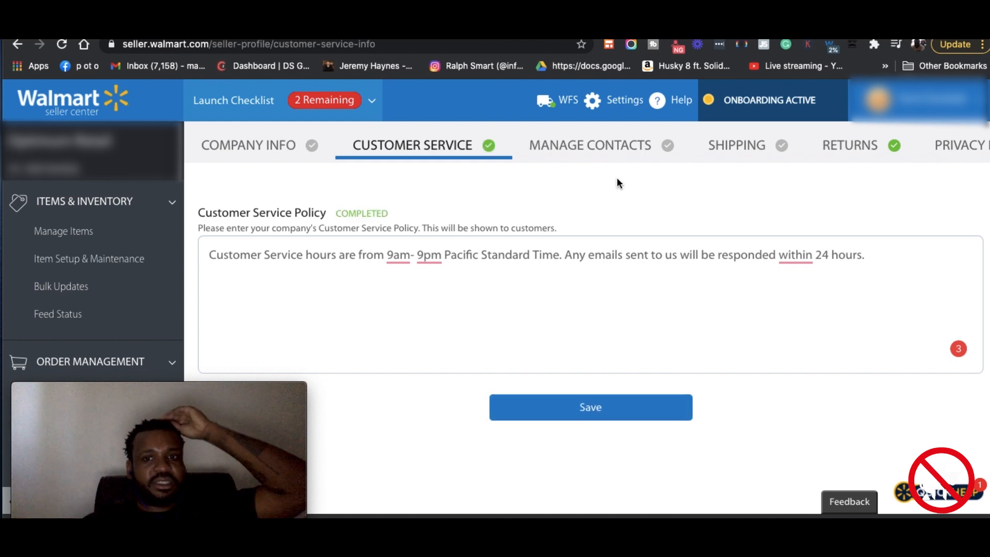
pyautogui.moveTo(586, 154)
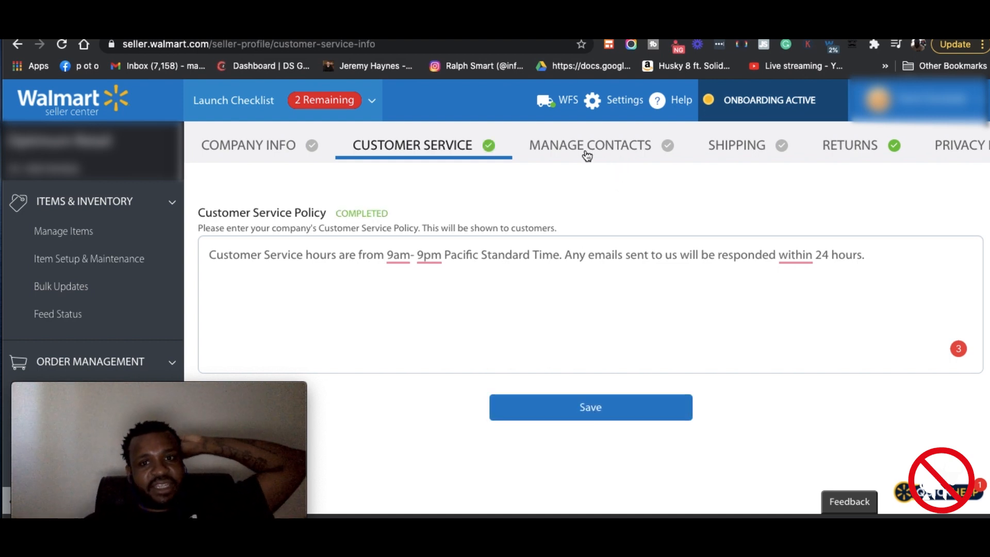
# - Add an Integration/Technical contact on the Manage Contacts page
pyautogui.click(590, 145)
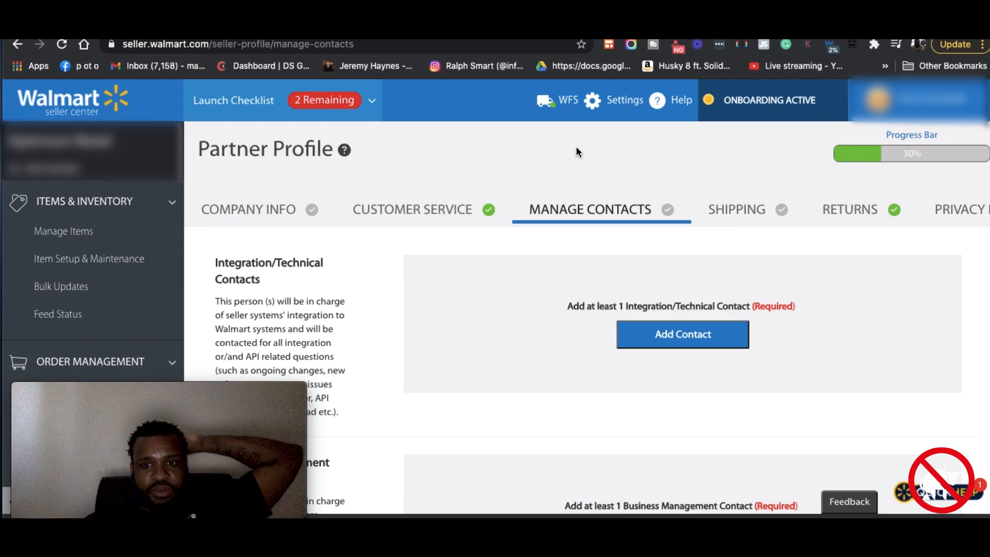
pyautogui.click(682, 334)
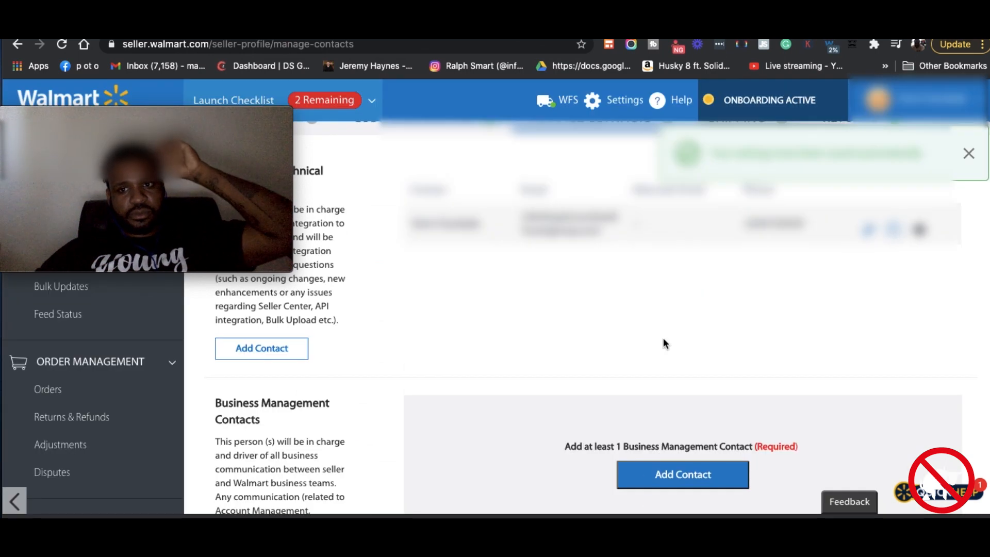
# - Add a Business Management contact to the partner profile
pyautogui.scroll(-3)
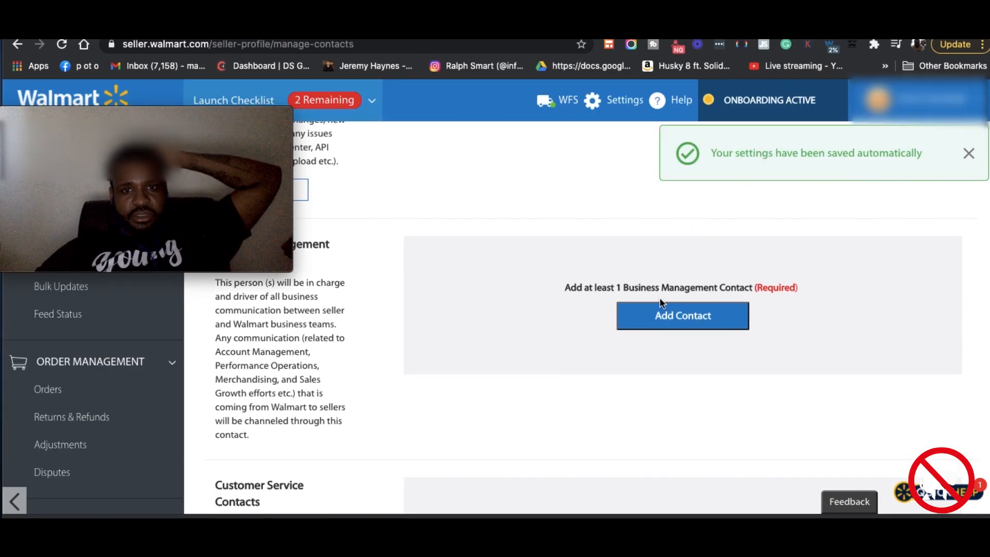
pyautogui.click(682, 315)
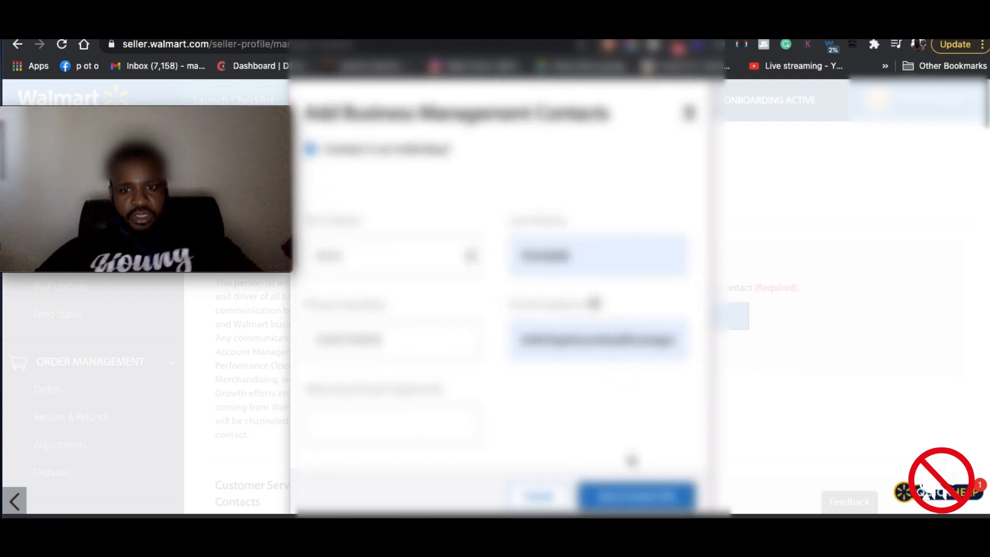
pyautogui.click(635, 496)
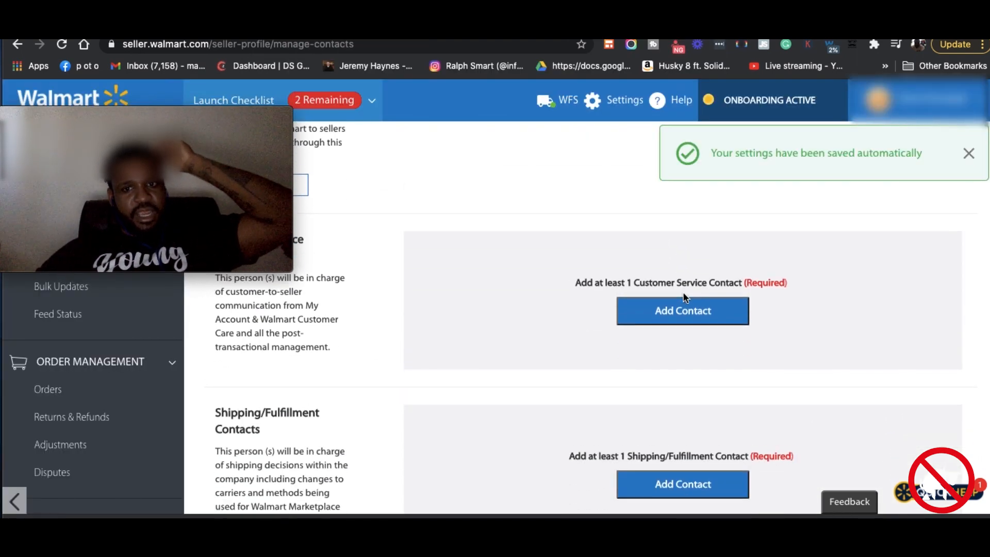
# - Add a Customer Service contact to the partner profile
pyautogui.click(681, 311)
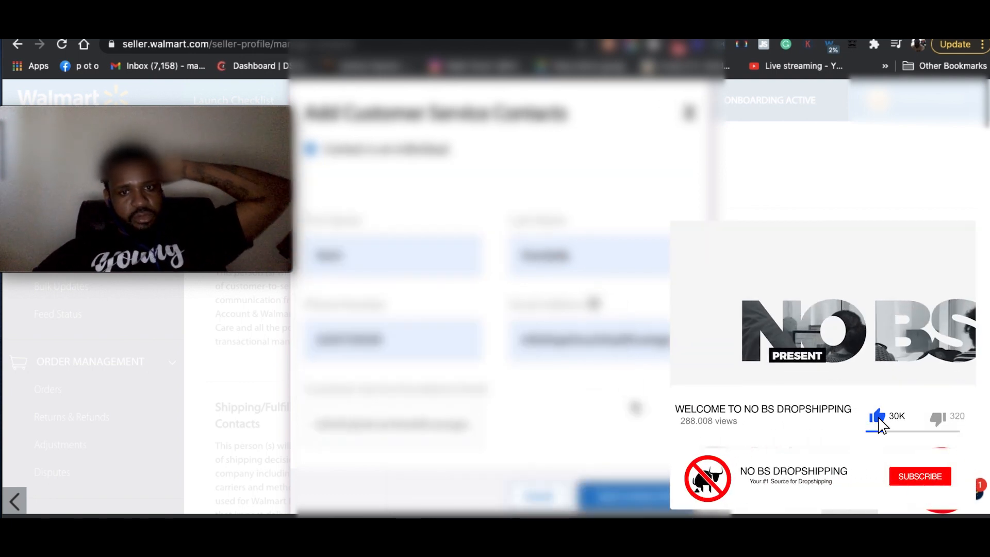
pyautogui.click(919, 477)
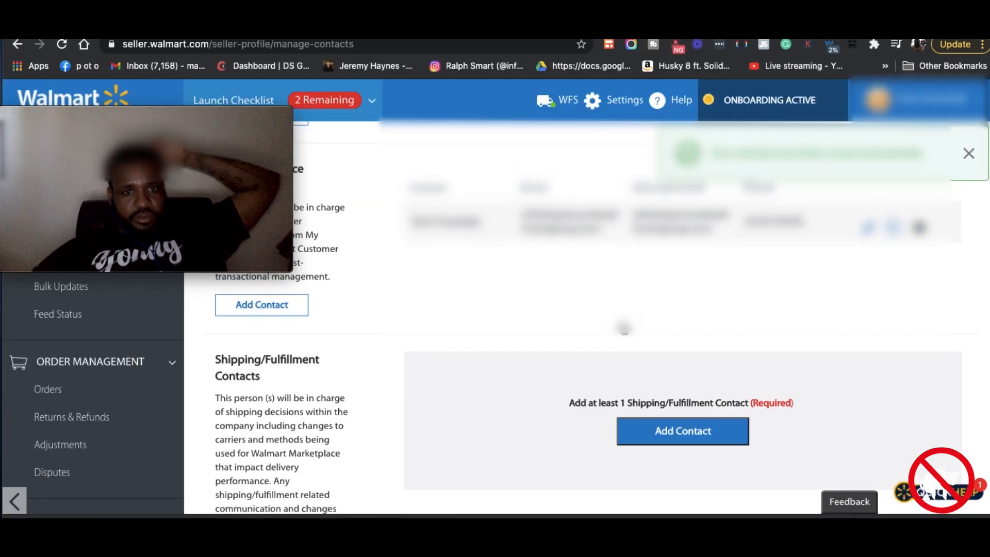
# - Add a Shipping/Fulfillment contact with name, phone and email
pyautogui.click(681, 431)
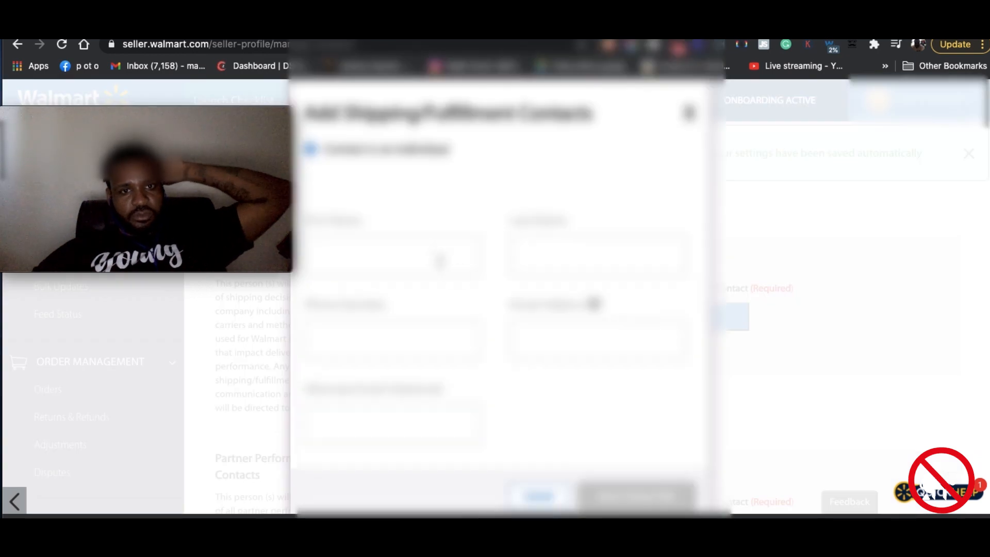
pyautogui.click(396, 256)
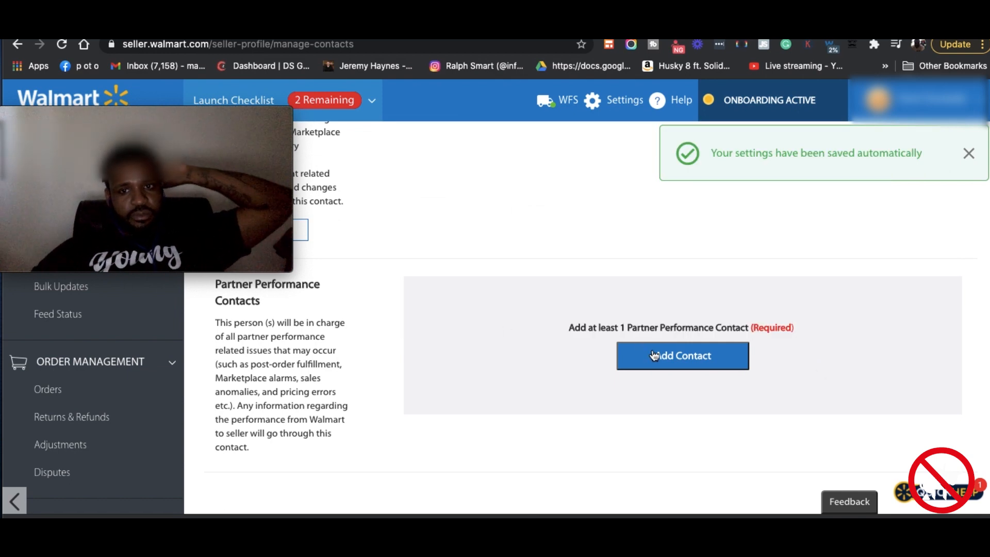
# - Add a Partner Performance contact with name, email and phone
pyautogui.click(681, 356)
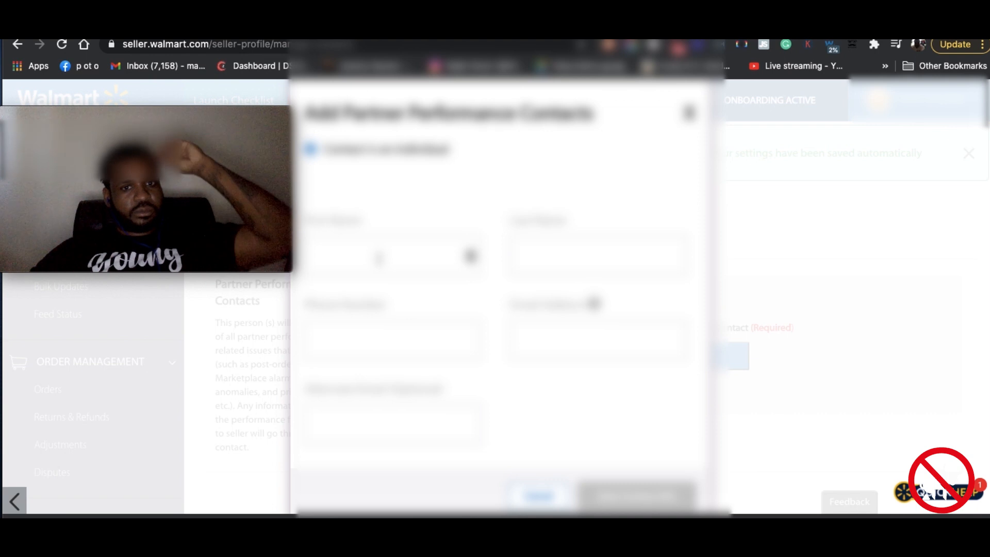
pyautogui.click(391, 256)
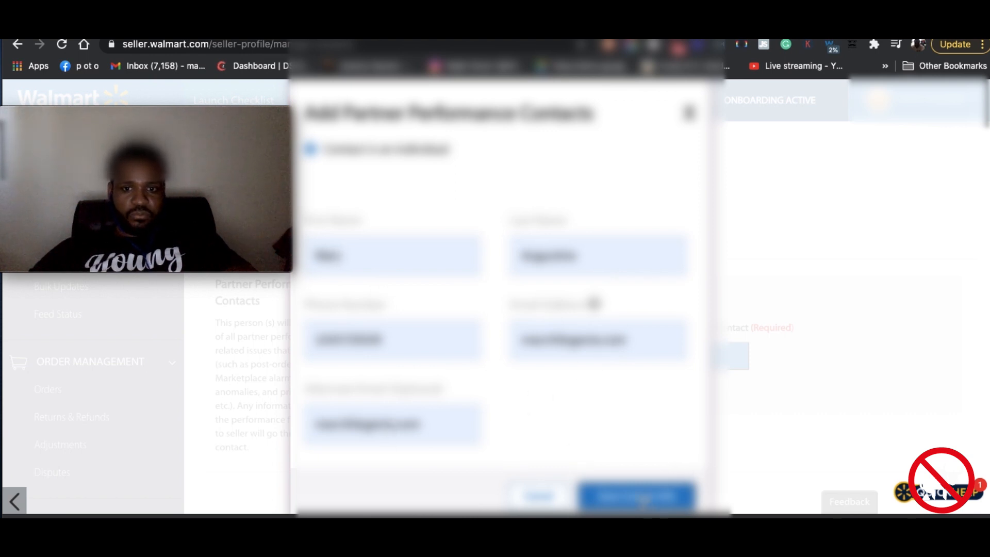
pyautogui.click(634, 495)
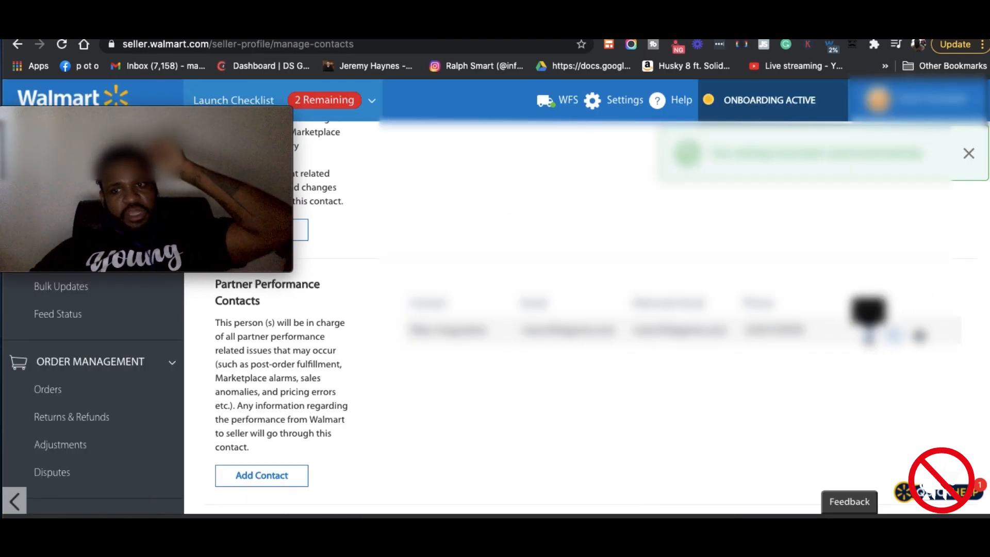
# - Edit the Partner Performance contact, replacing its first and last names
pyautogui.click(869, 336)
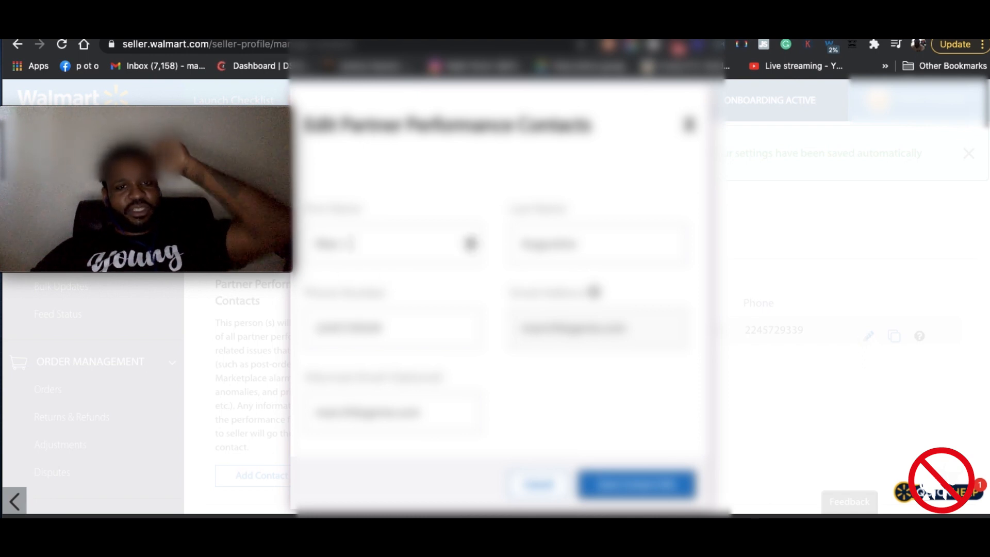
pyautogui.click(392, 244)
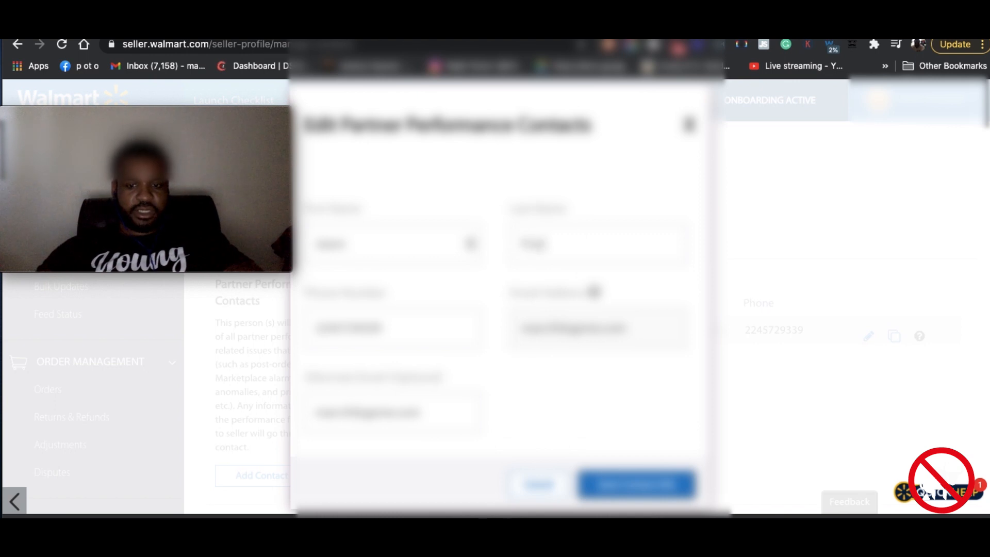
pyautogui.doubleClick(573, 327)
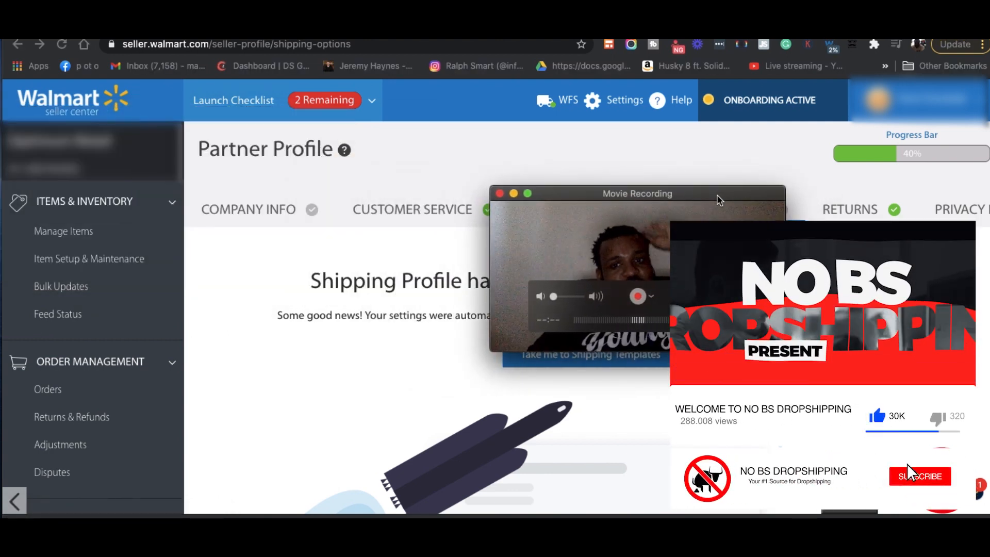
# - Continue to the Shipping profile page with Manage Contacts marked complete at 40% progress
pyautogui.click(919, 476)
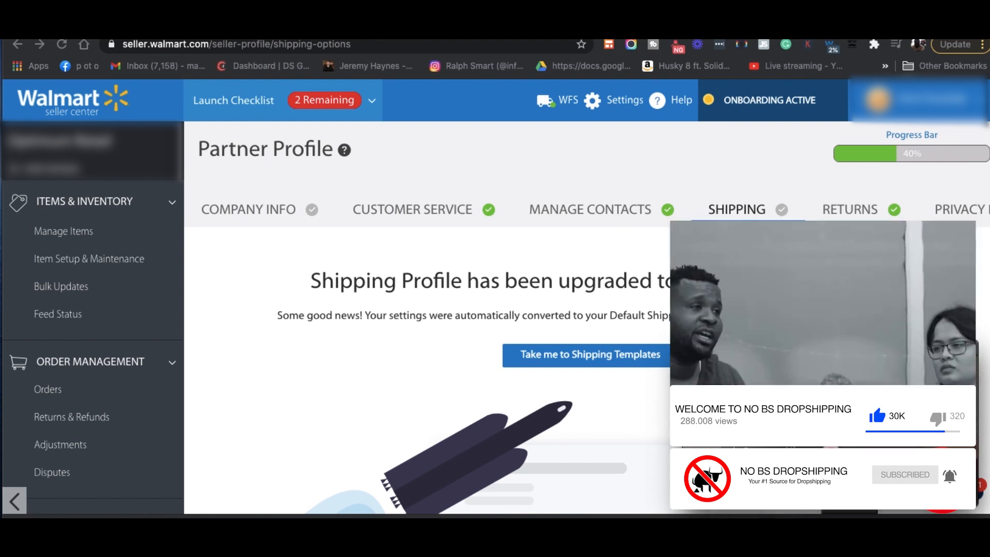